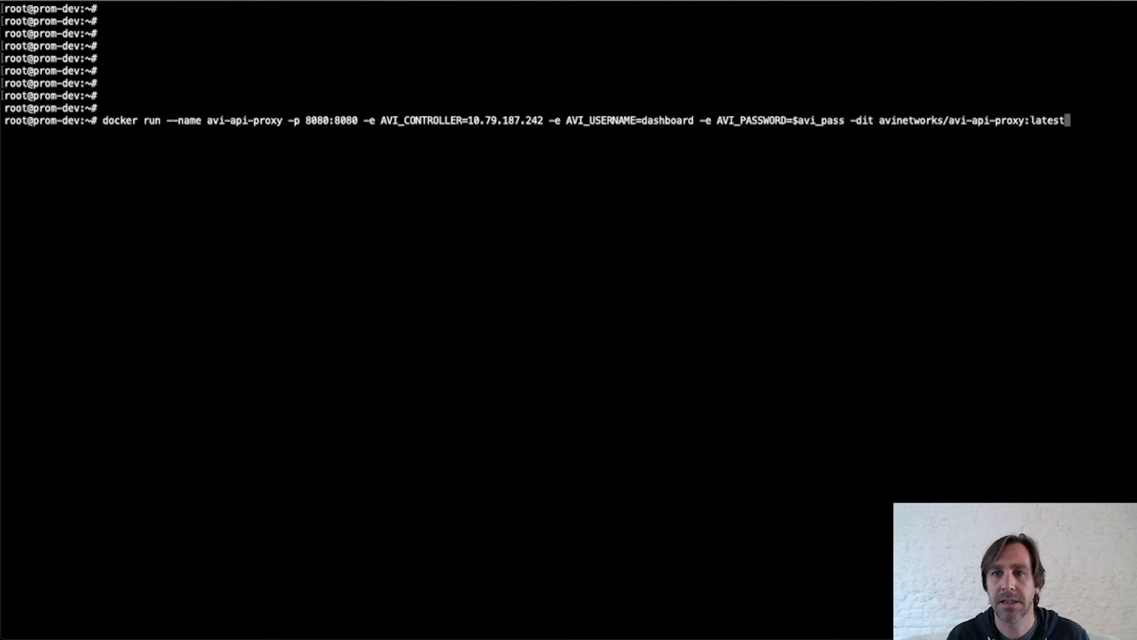
Launch the avi-api-proxy container on port 8080 with the Avi controller credentials and show its logs
key(Return)
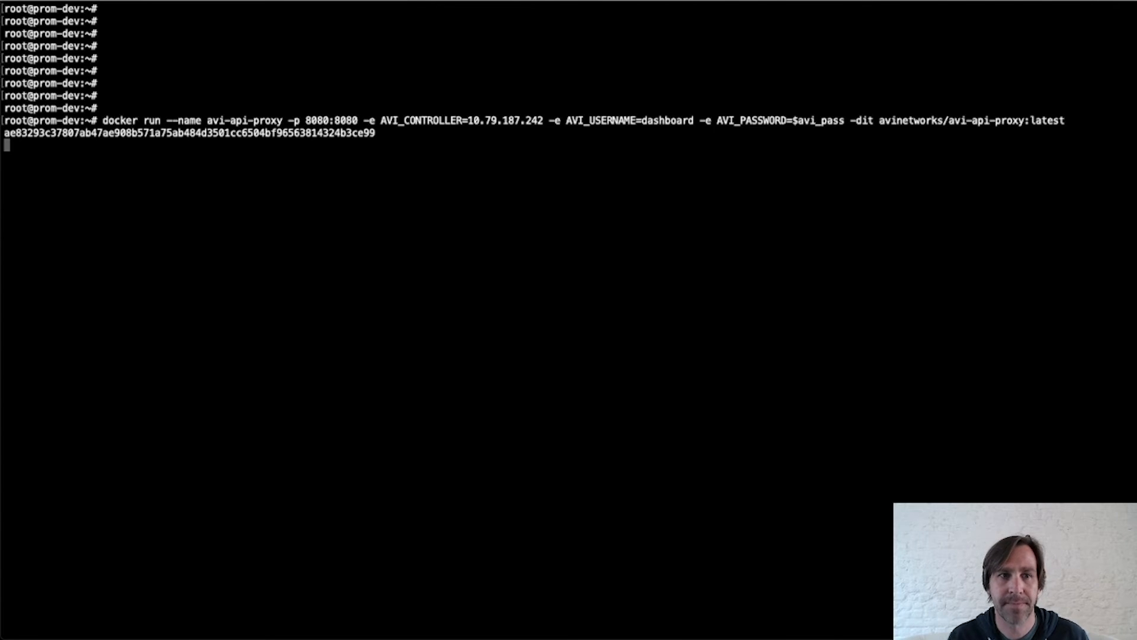
key(Return)
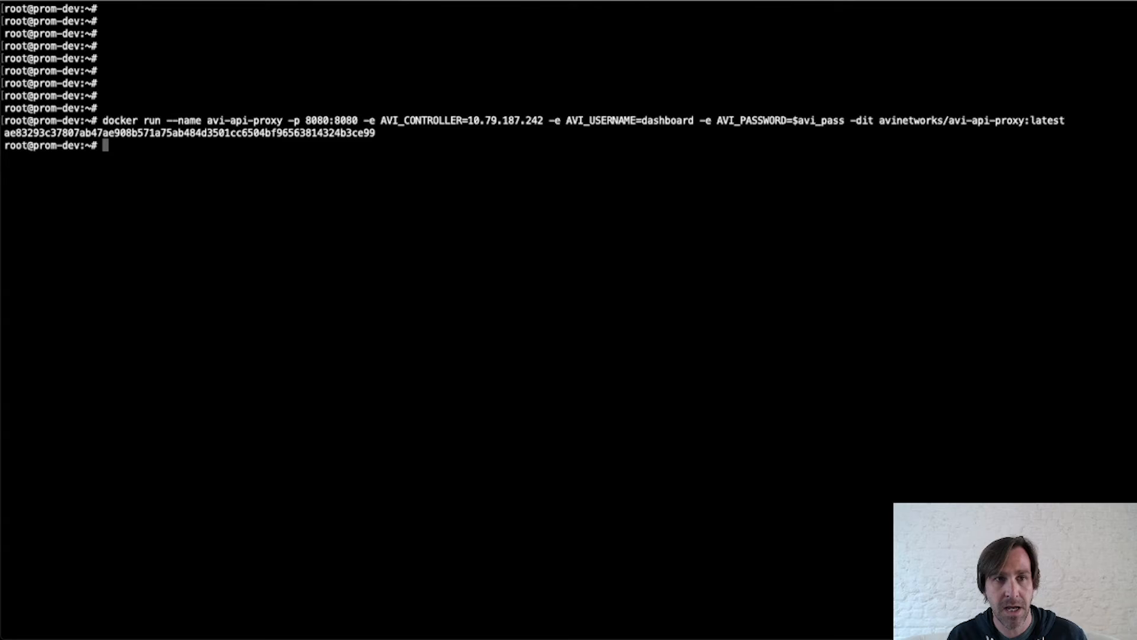
text(docker logs avi-api-proxy)
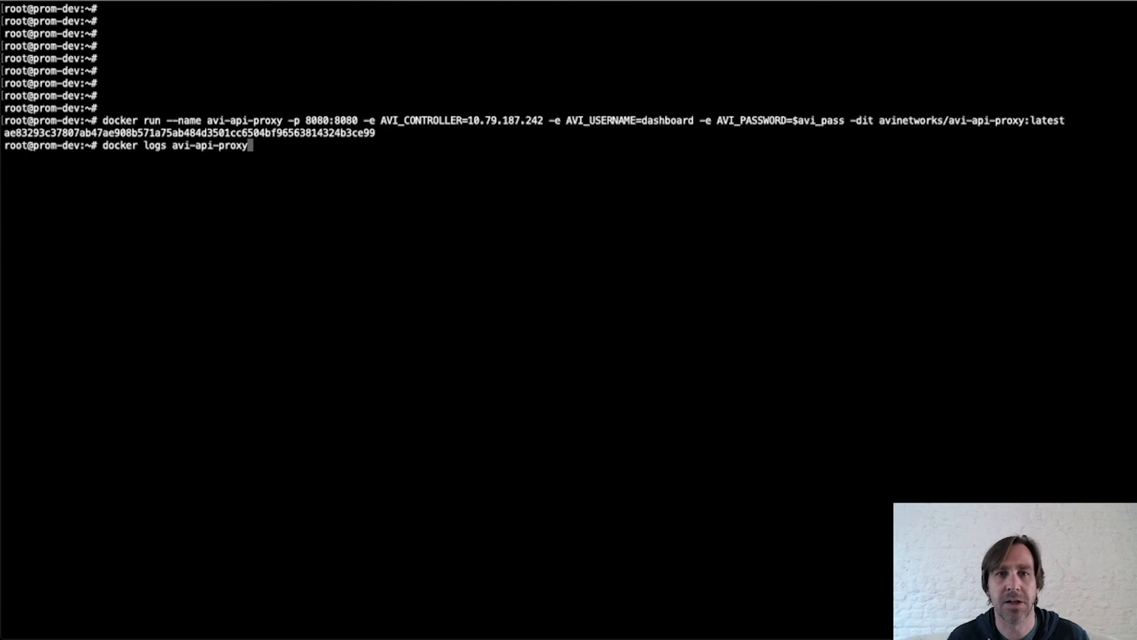
key(Return)
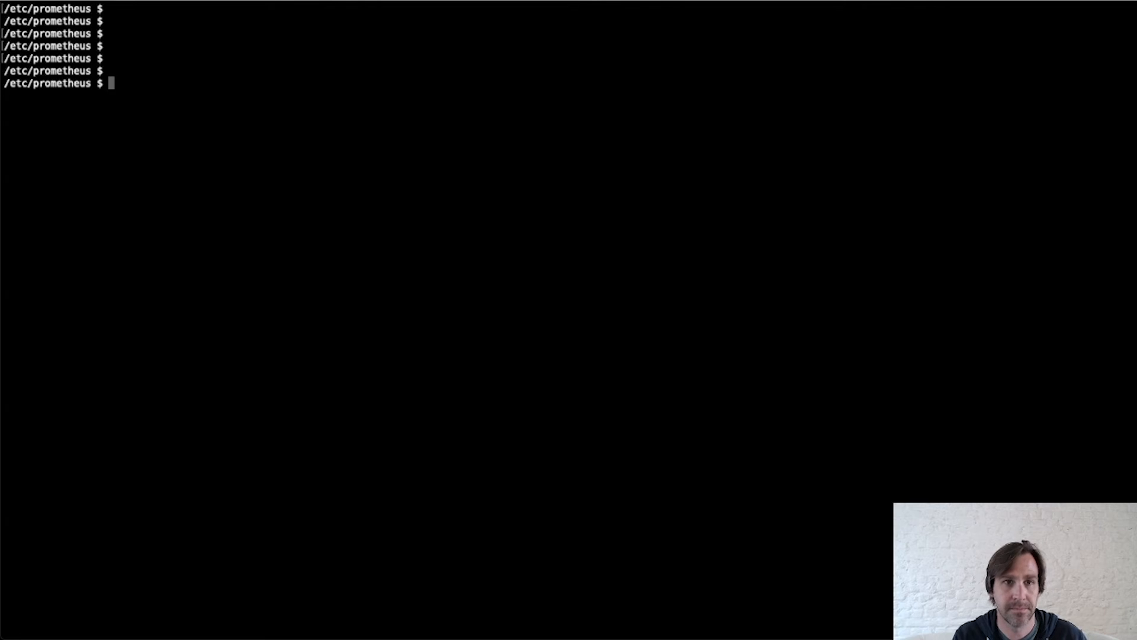
Edit prometheus.yml in vim, then send Prometheus a kill -hup to reload its configuration
text(vim prometheus.yml)
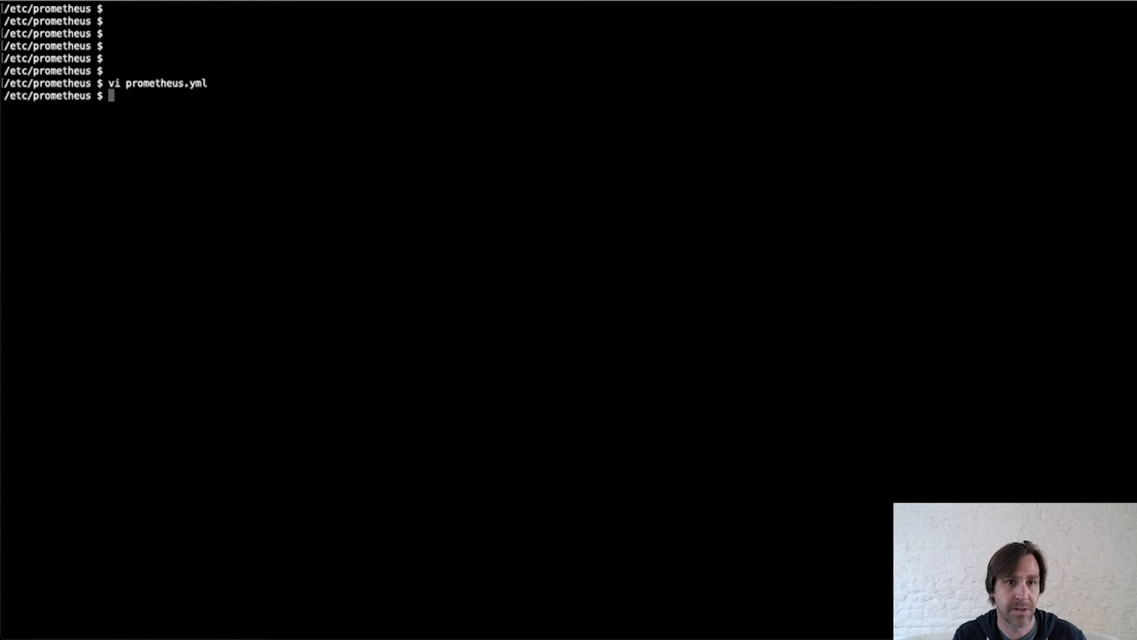
text(kill)
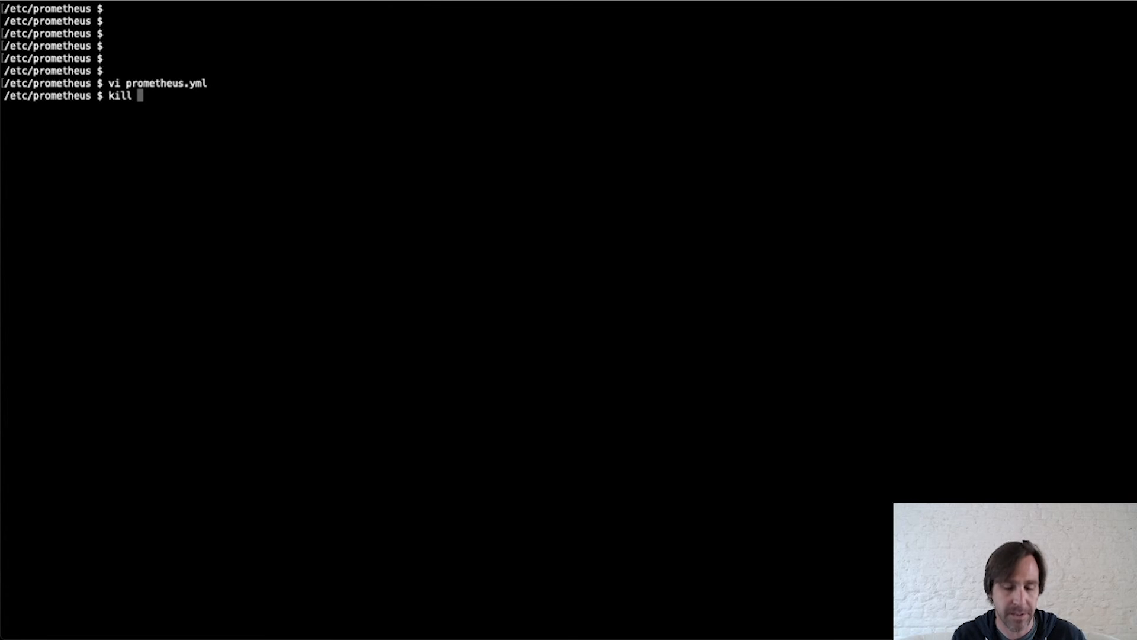
text(-hup)
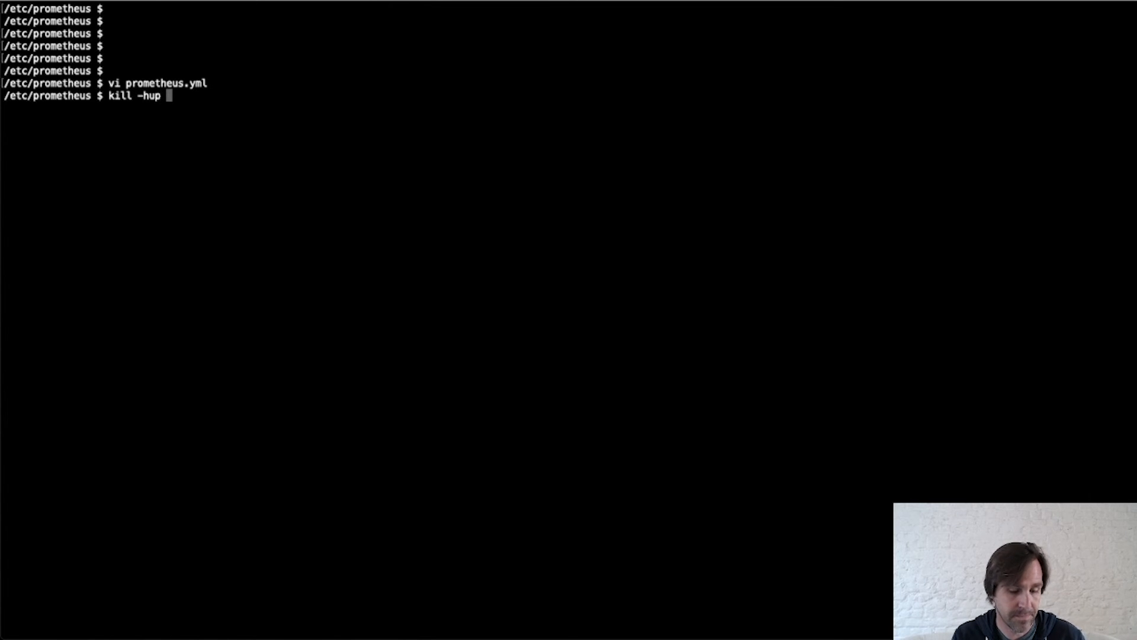
key(Return)
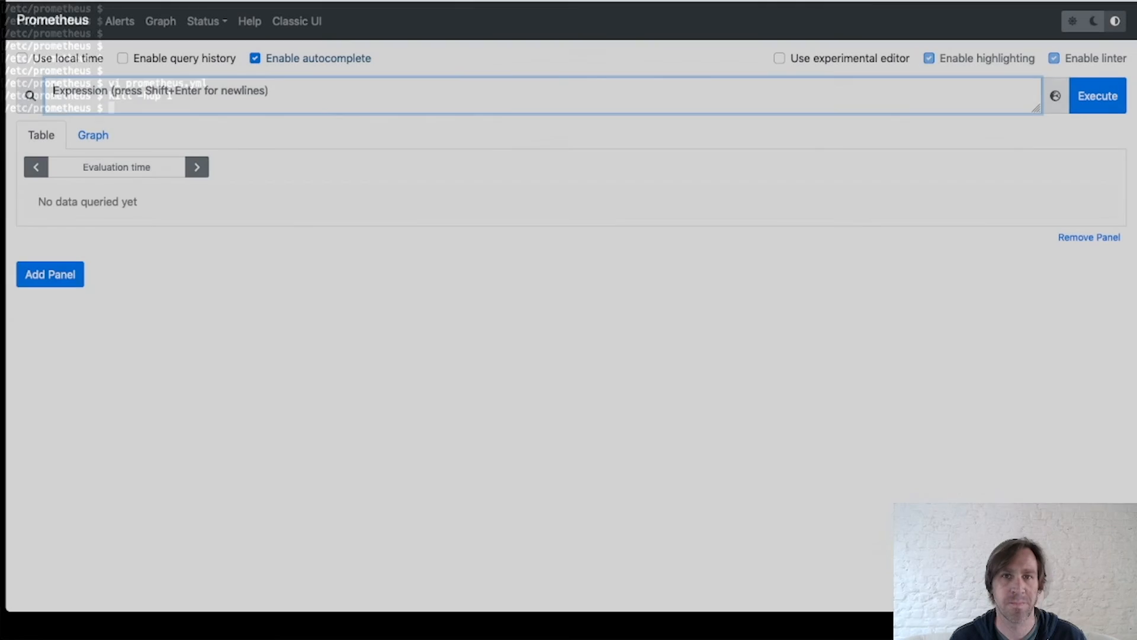
click(508, 96)
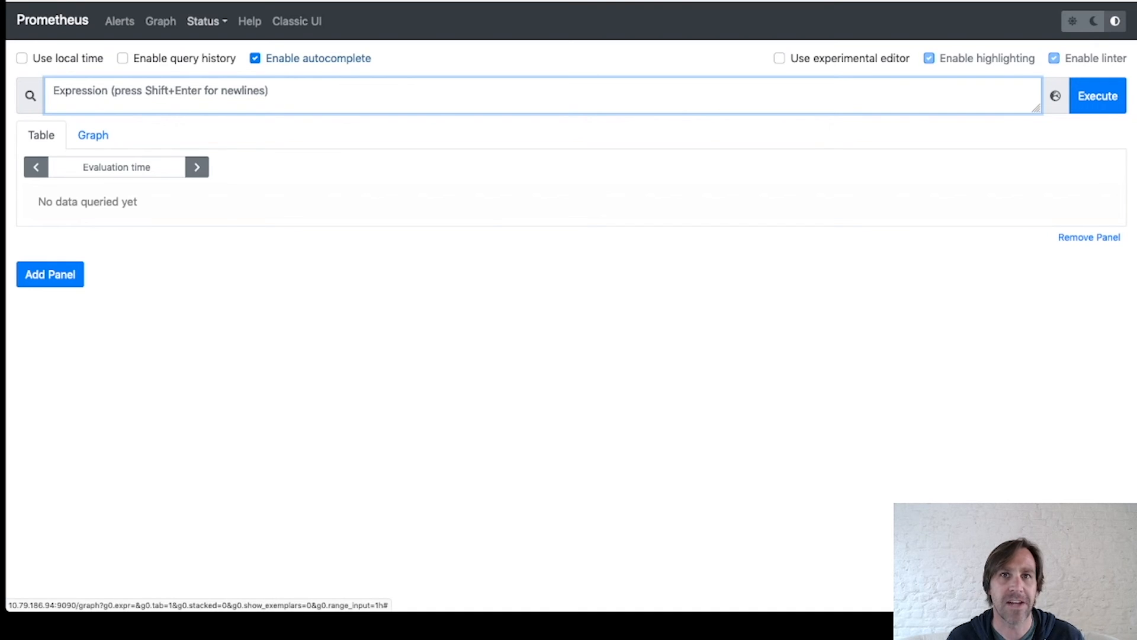
click(204, 22)
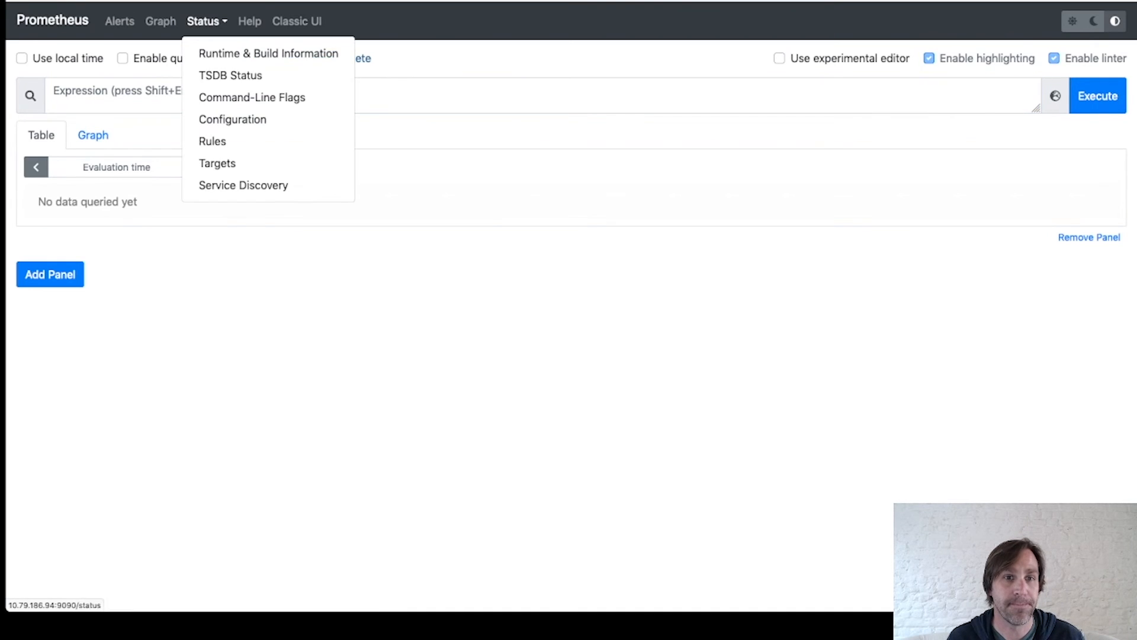
click(217, 163)
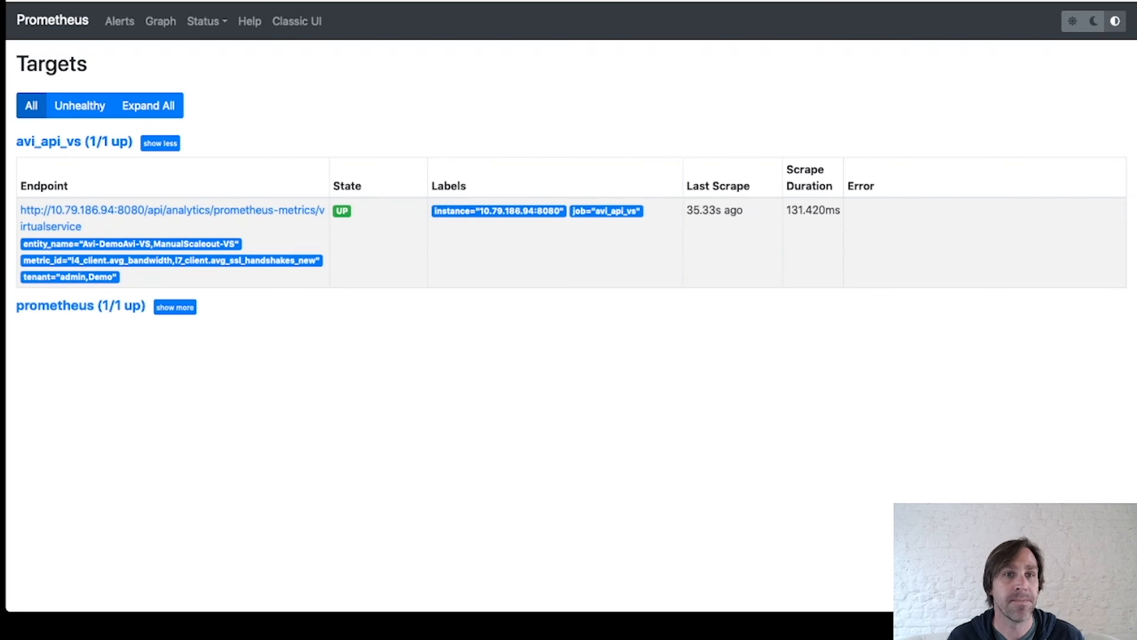
click(160, 20)
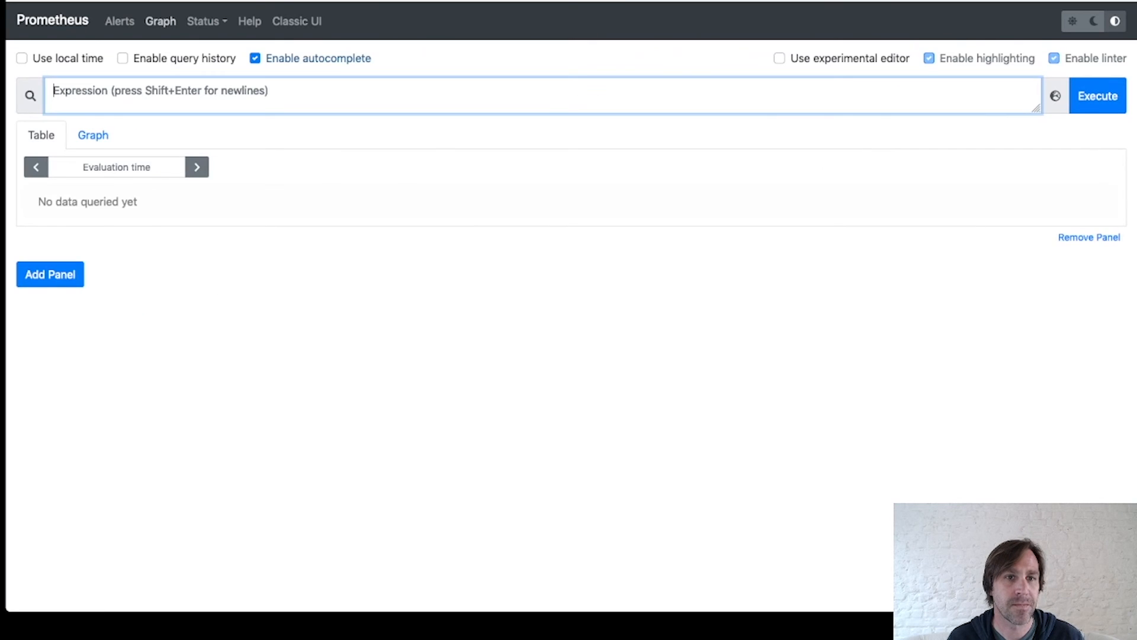
Query {type="virtualservice"}, then enter avi_l4_client_avg_bandwidth{name="Avi-DemoAvi-VS"} as the next expression
text({)
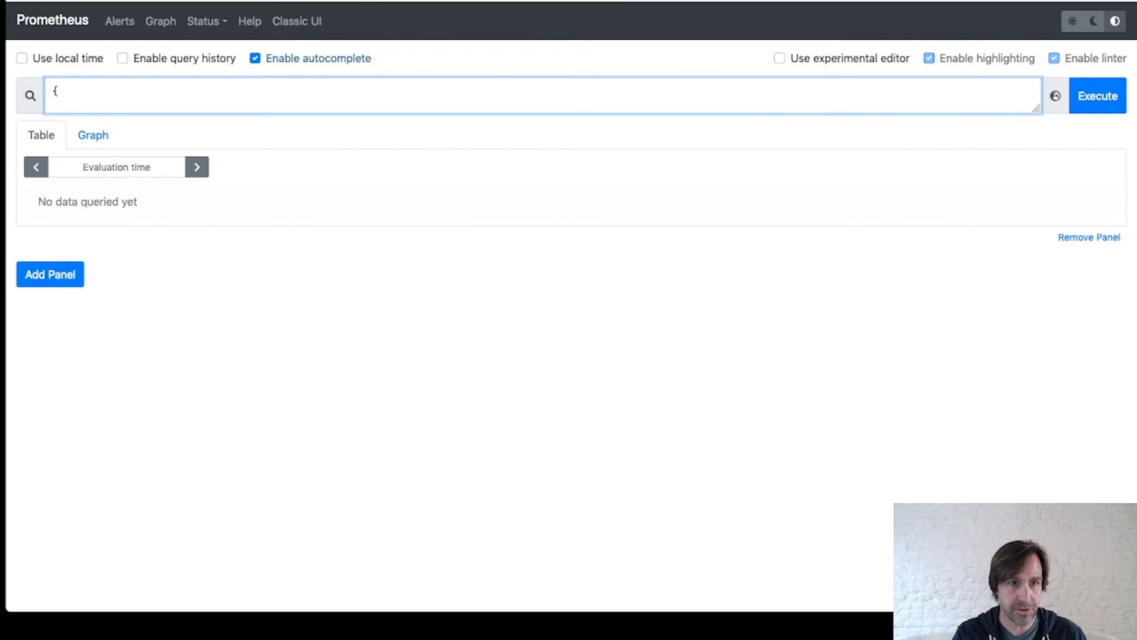
text(type="vir)
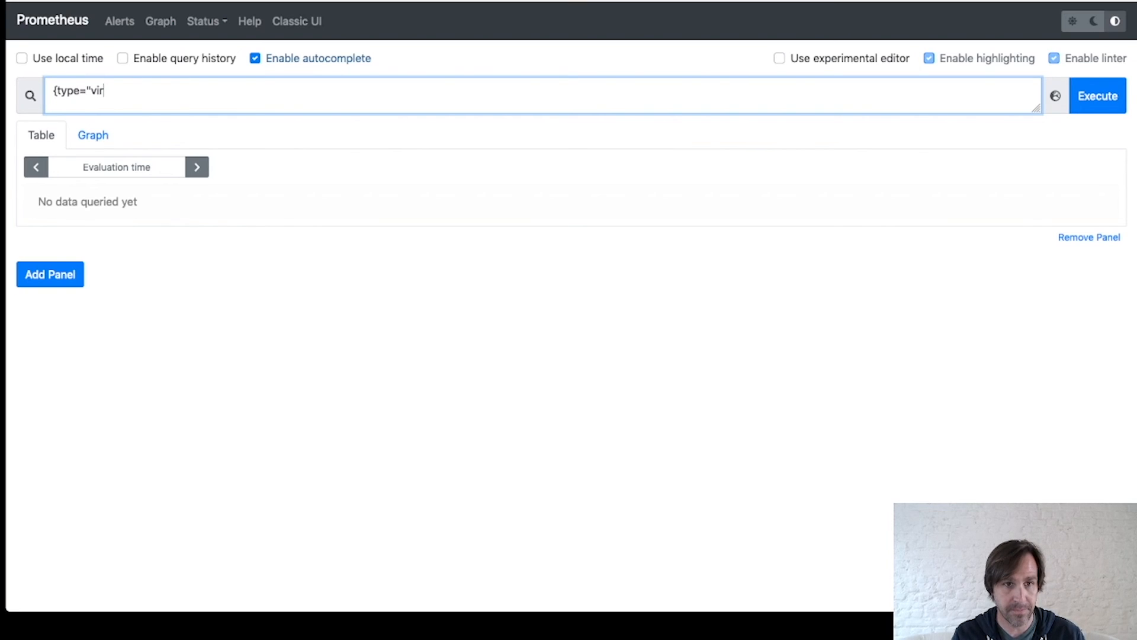
text(tualservice)
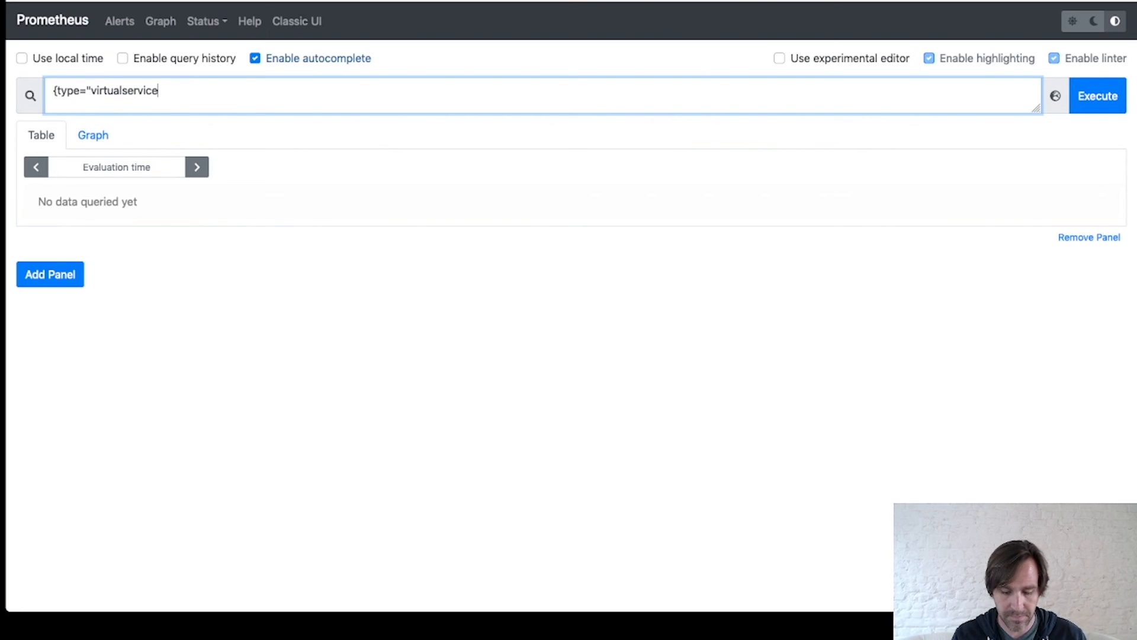
click(1097, 96)
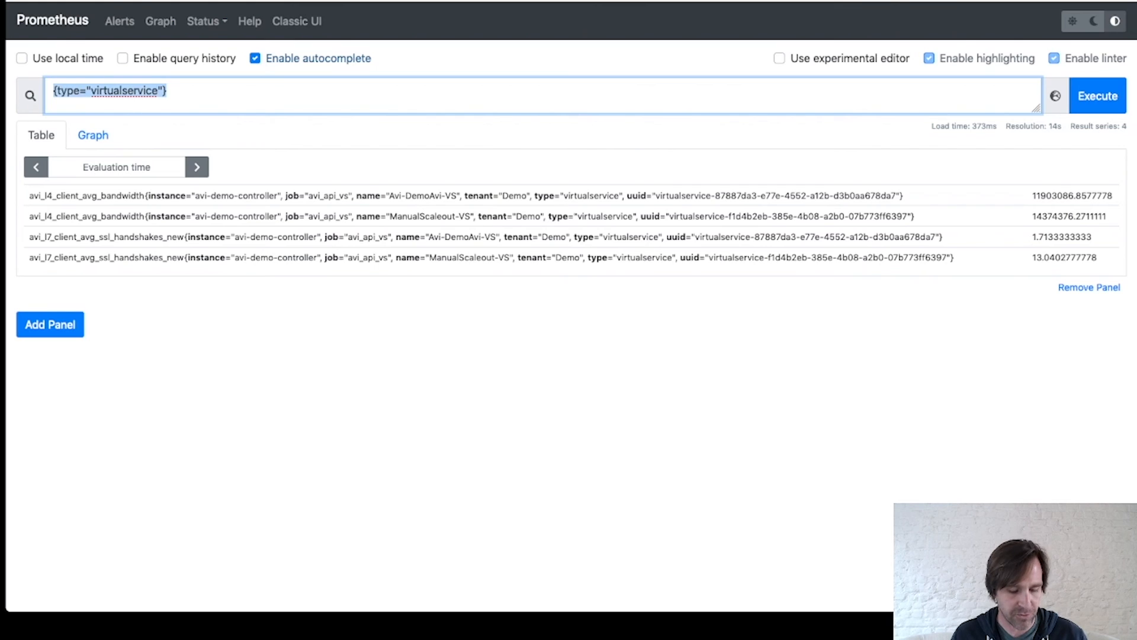
text(avi_l4_client_avg_bandwidth{name="Avi-DemoAvi-VS"})
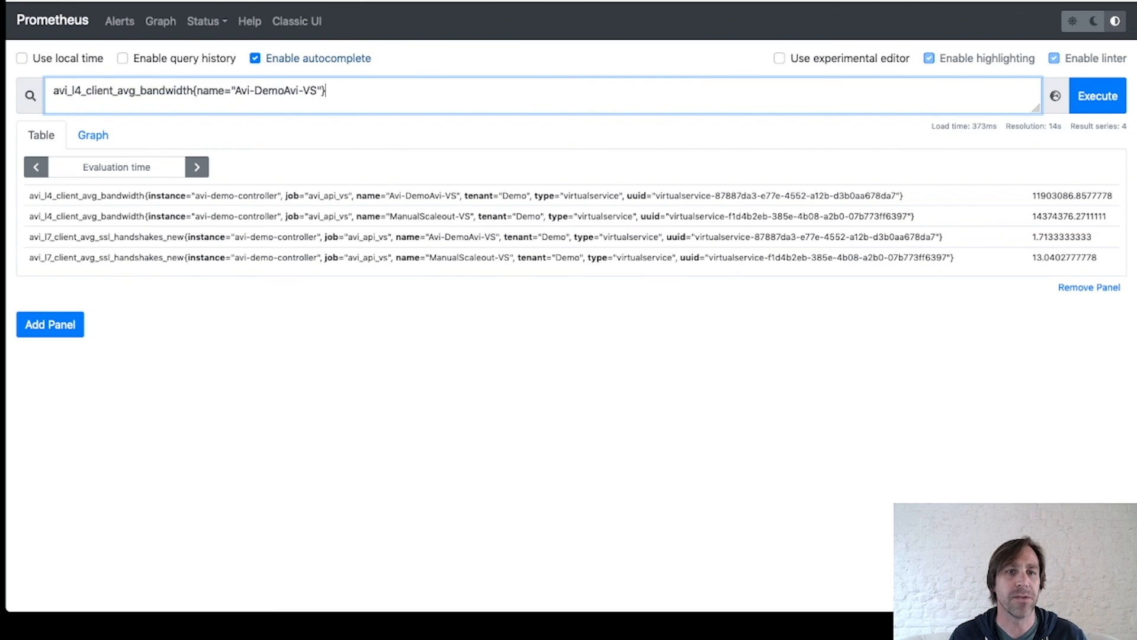
Execute the Avi-DemoAvi-VS bandwidth query and view it as a one-hour graph, inspecting a data point
click(1097, 96)
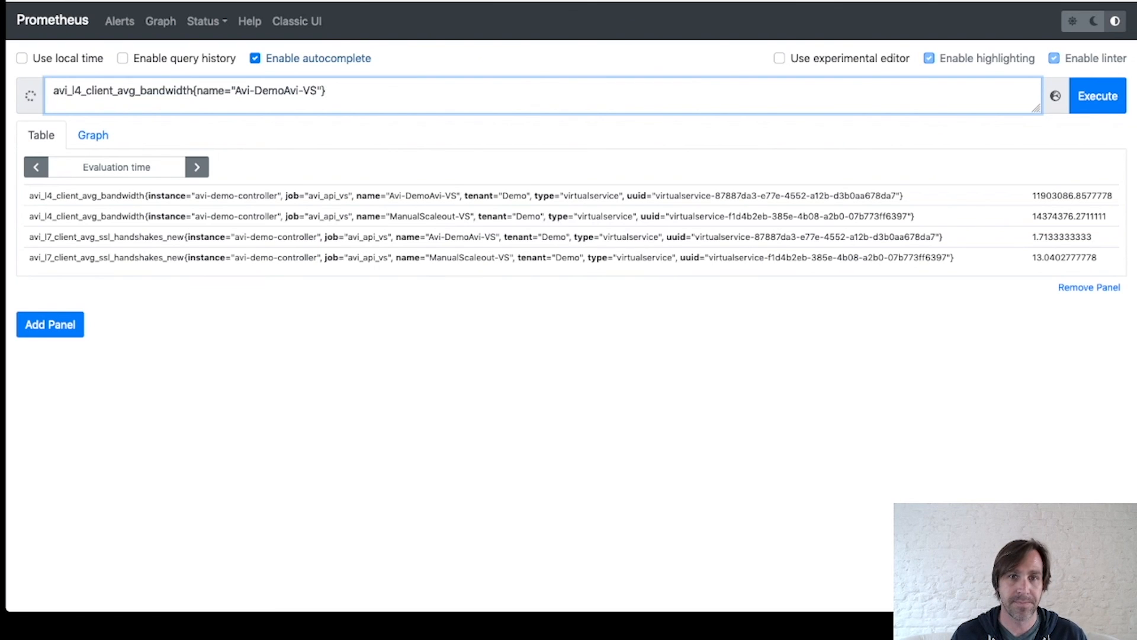
click(1097, 96)
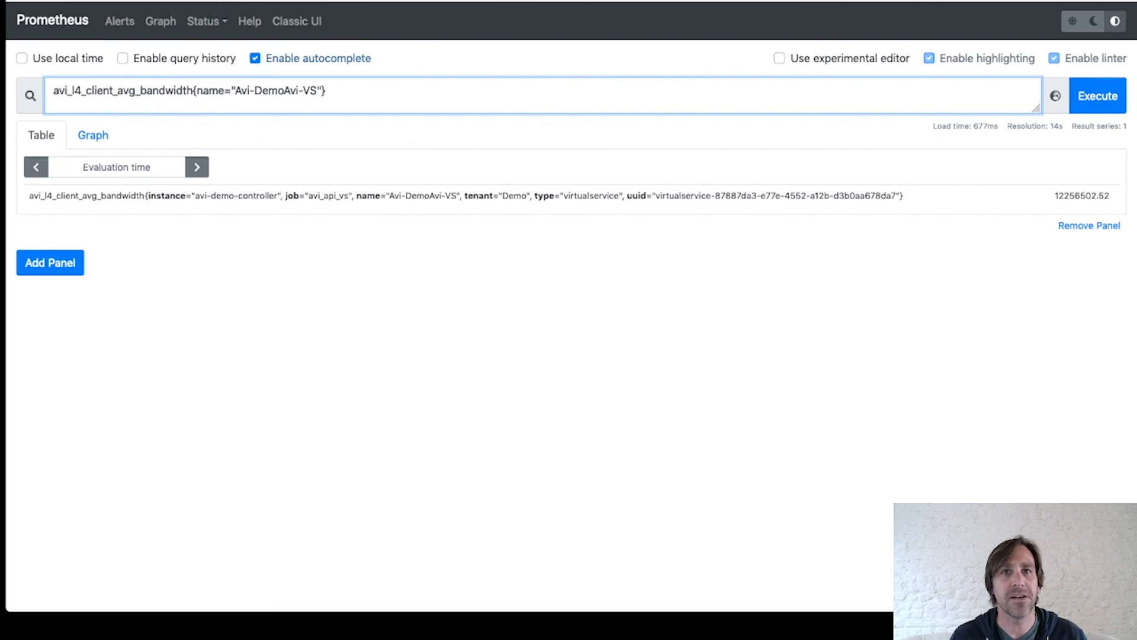
click(92, 135)
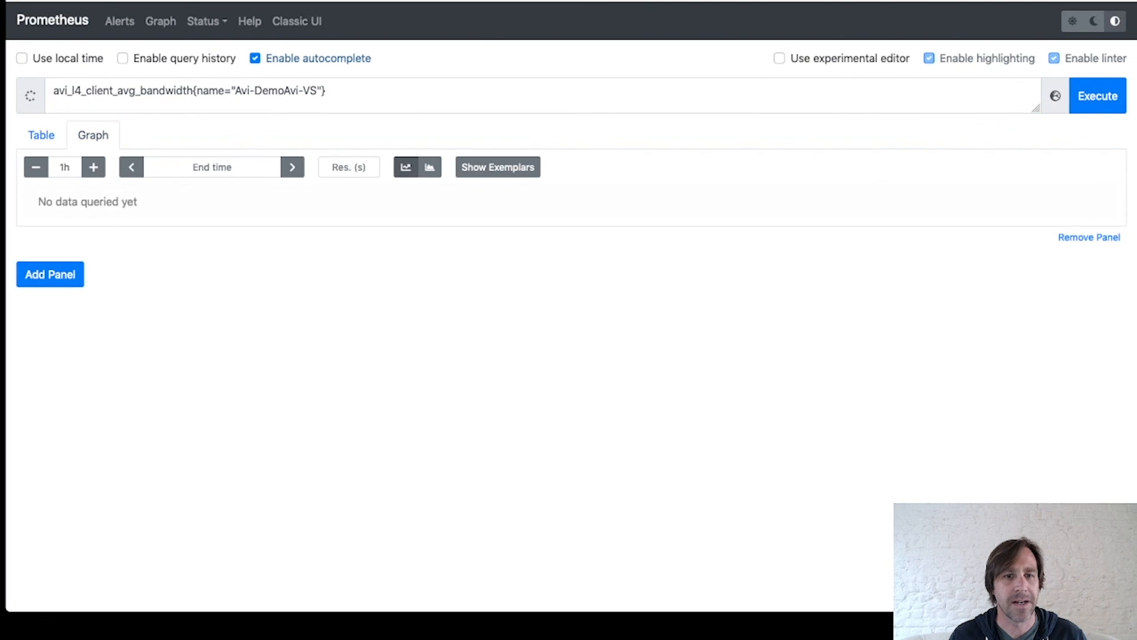
click(1097, 94)
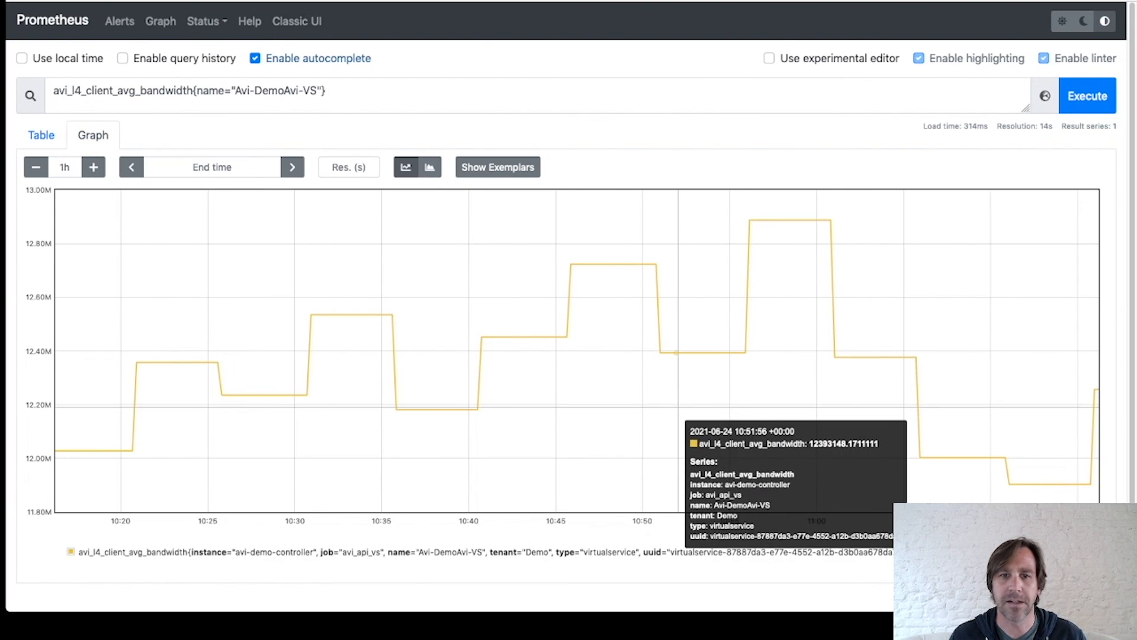